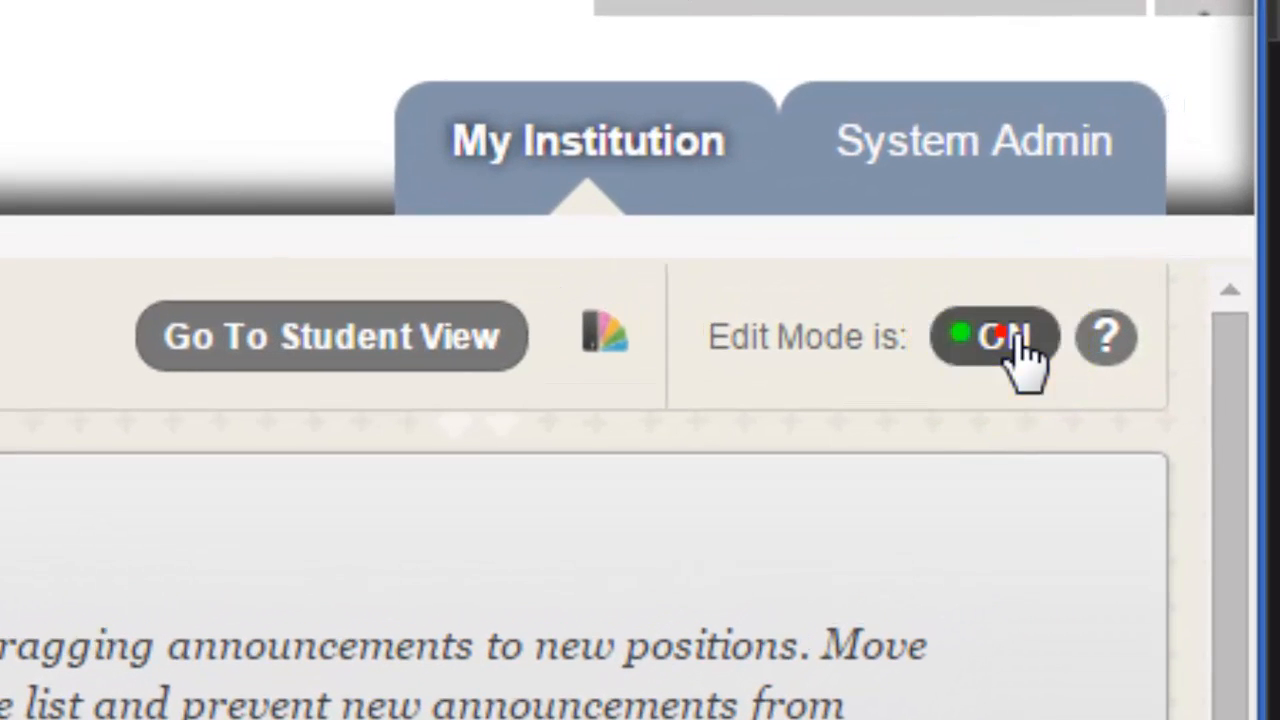
Step: Toggle Edit Mode off and back on, then view Announcements with the Welcome! post
{"action": "left_click", "coordinate": [994, 336]}
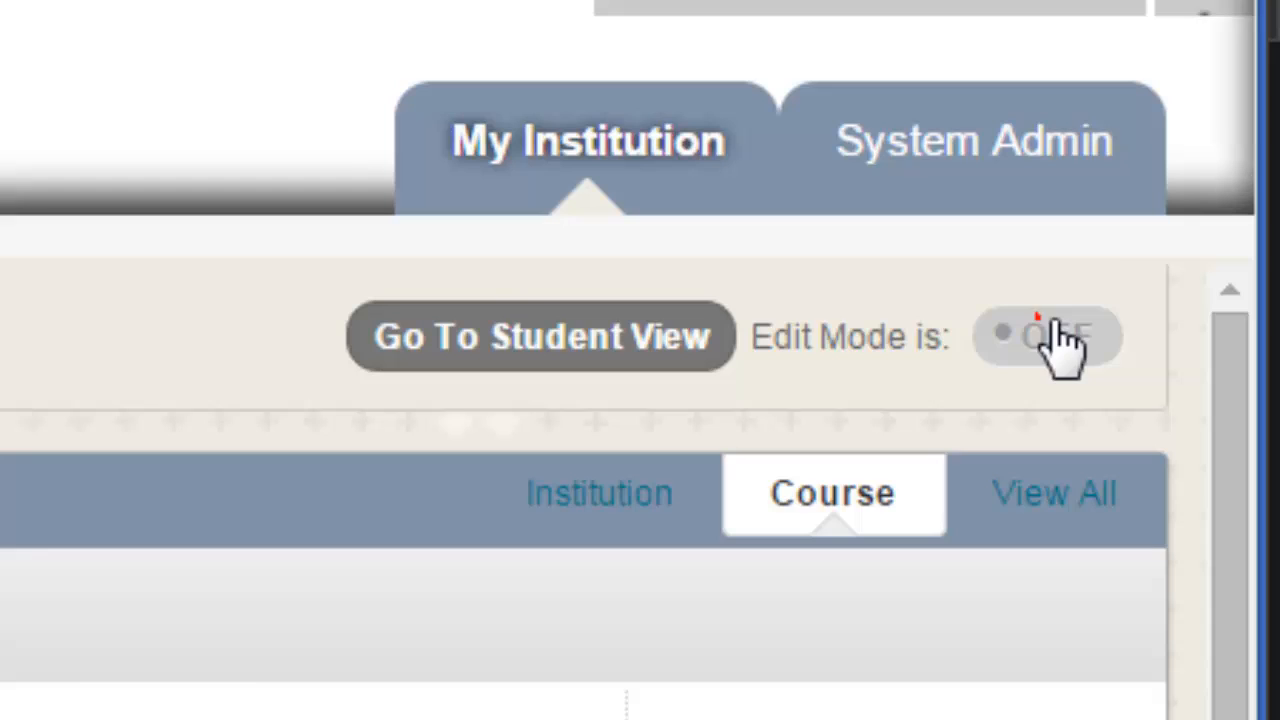
{"action": "left_click", "coordinate": [1047, 336]}
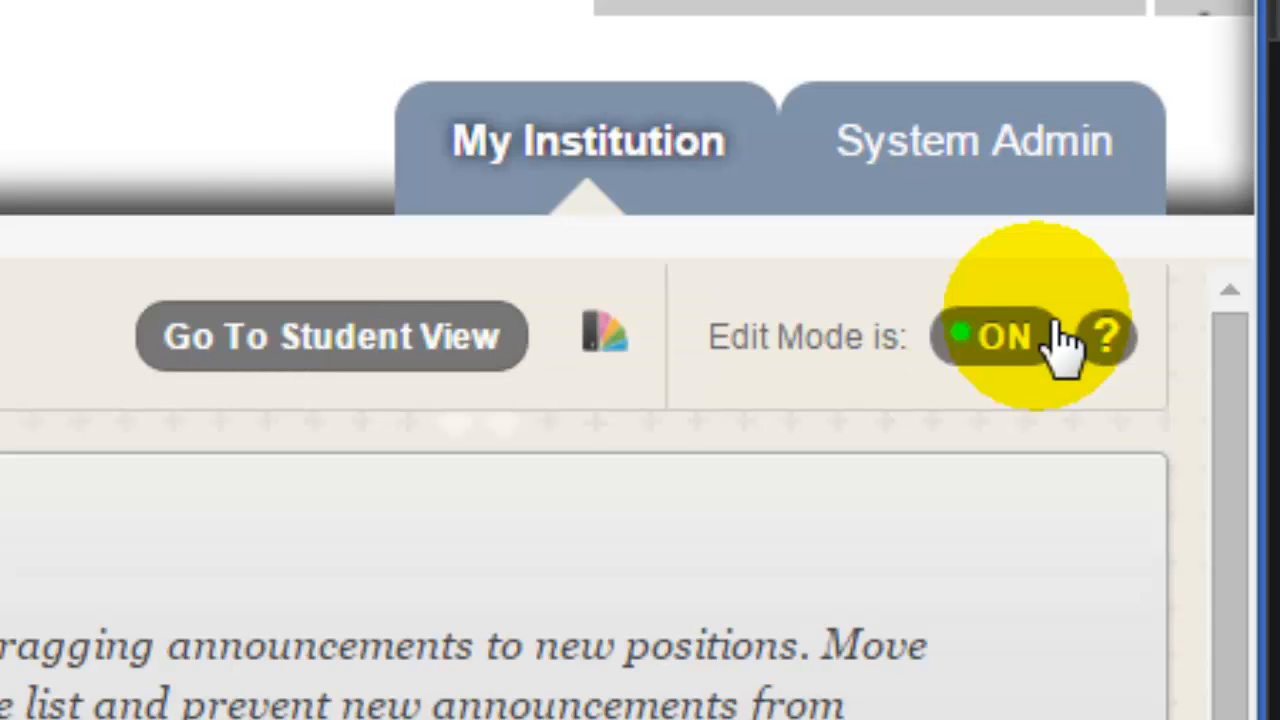
{"action": "mouse_move", "coordinate": [1055, 355]}
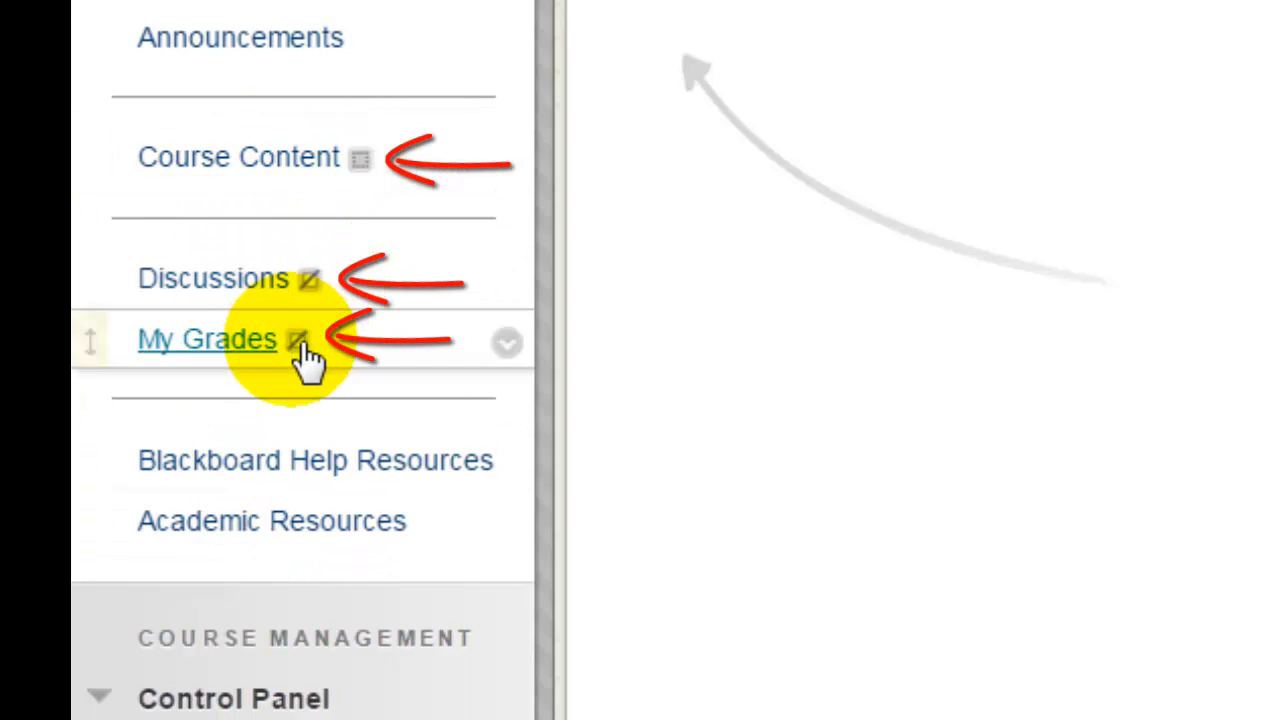
{"action": "mouse_move", "coordinate": [330, 440]}
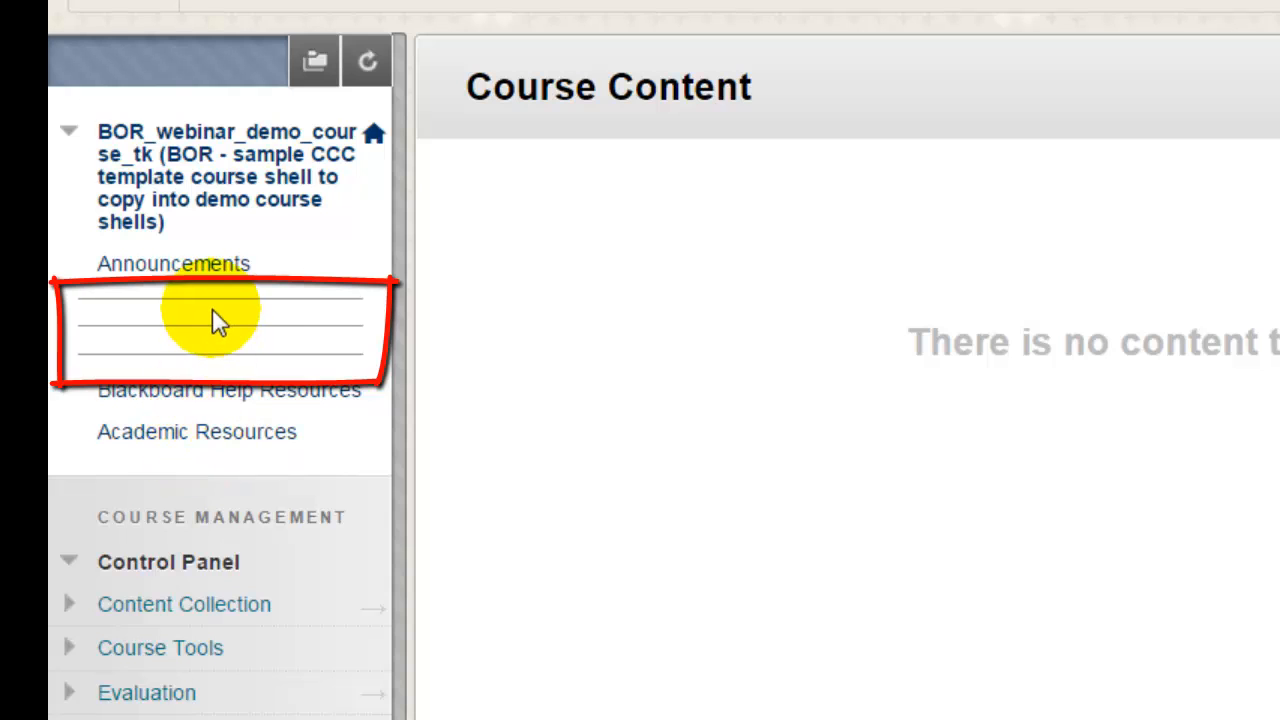
{"action": "mouse_move", "coordinate": [220, 360]}
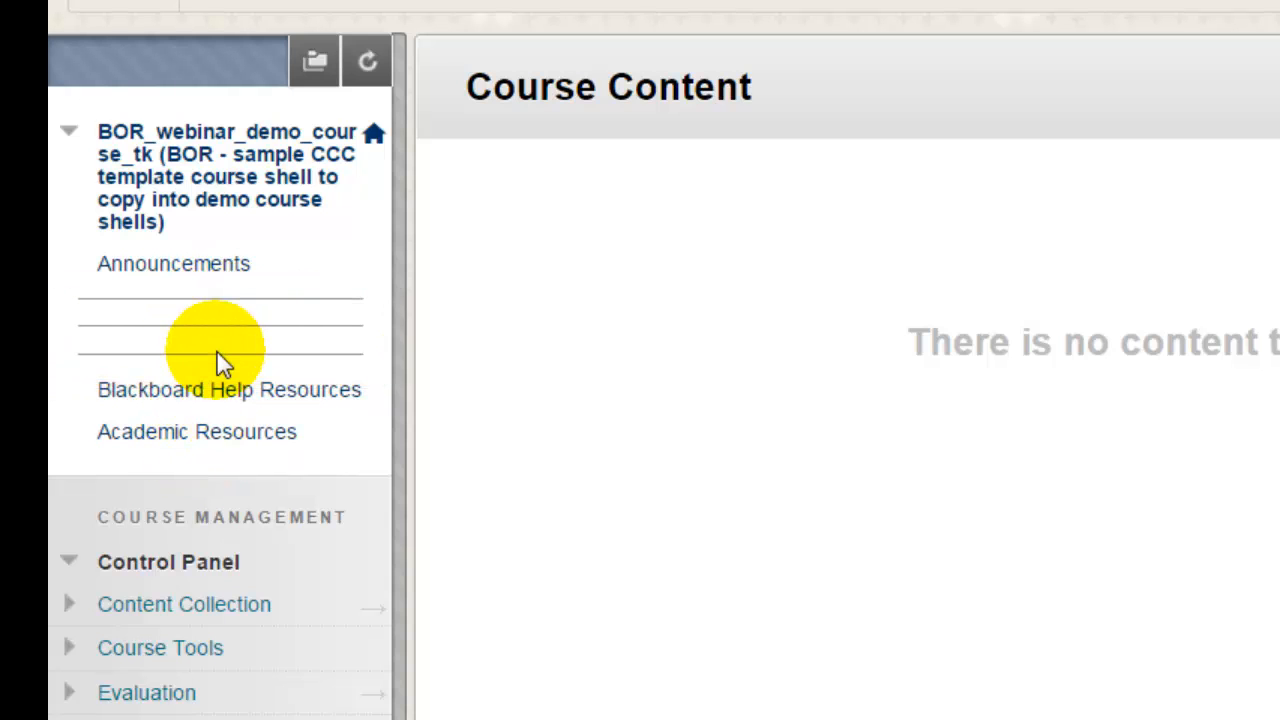
{"action": "left_click", "coordinate": [173, 263]}
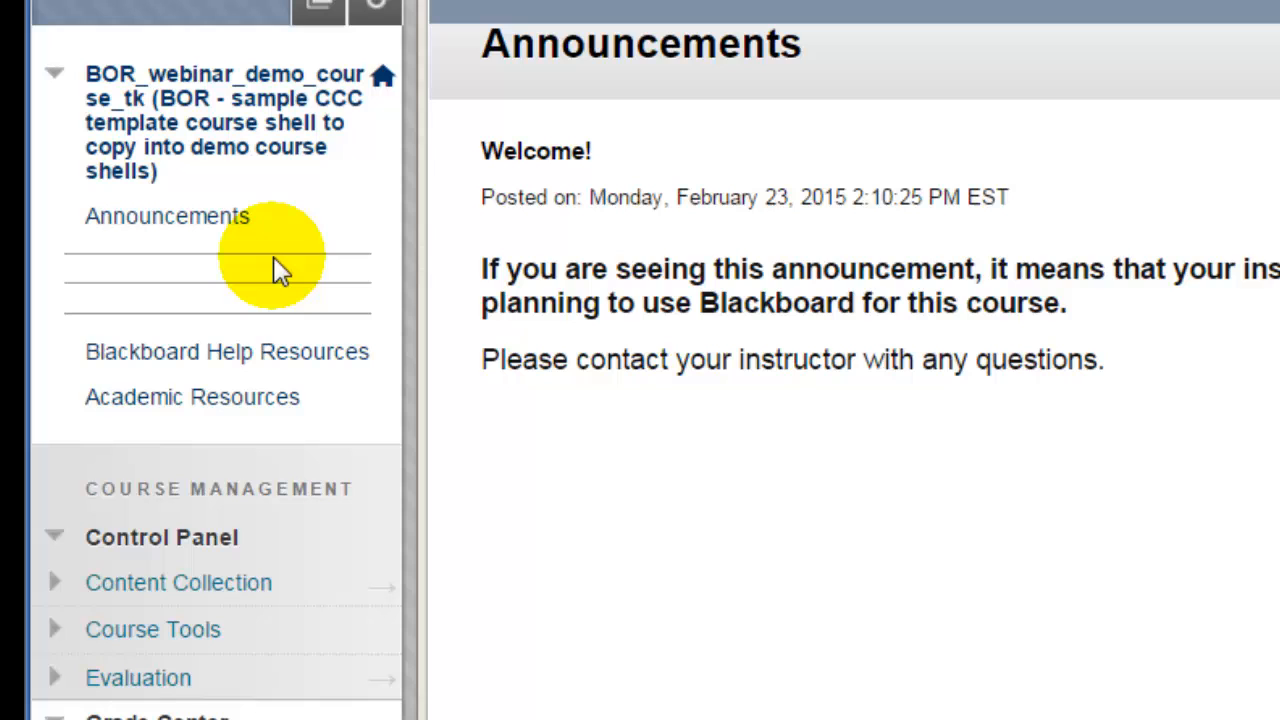
{"action": "mouse_move", "coordinate": [280, 270]}
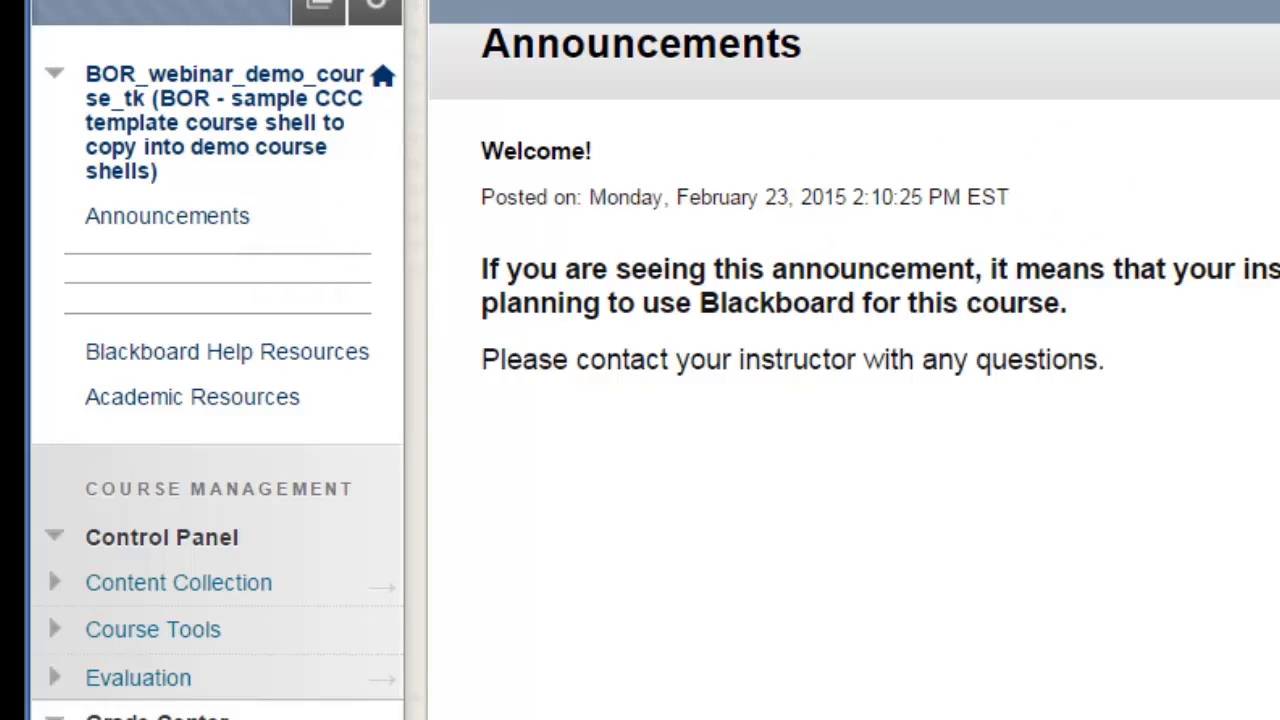
{"action": "scroll", "scroll_direction": "down", "scroll_amount": 3}
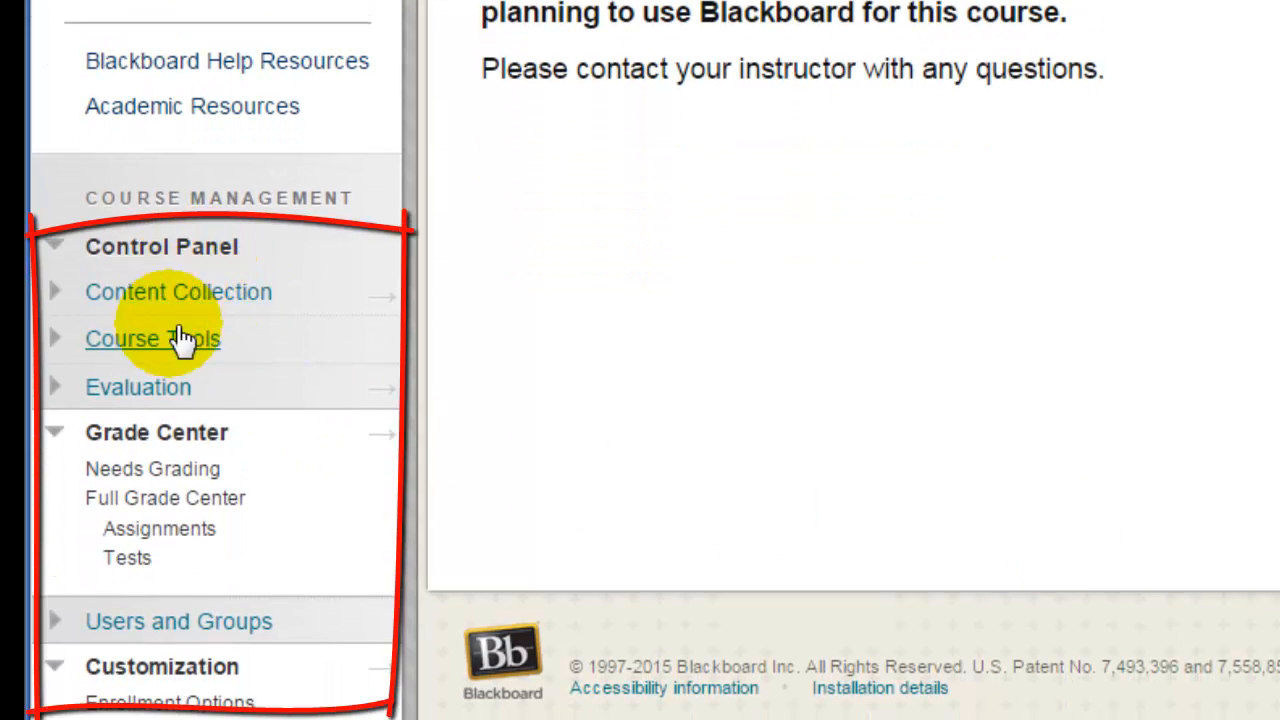
{"action": "mouse_move", "coordinate": [150, 250]}
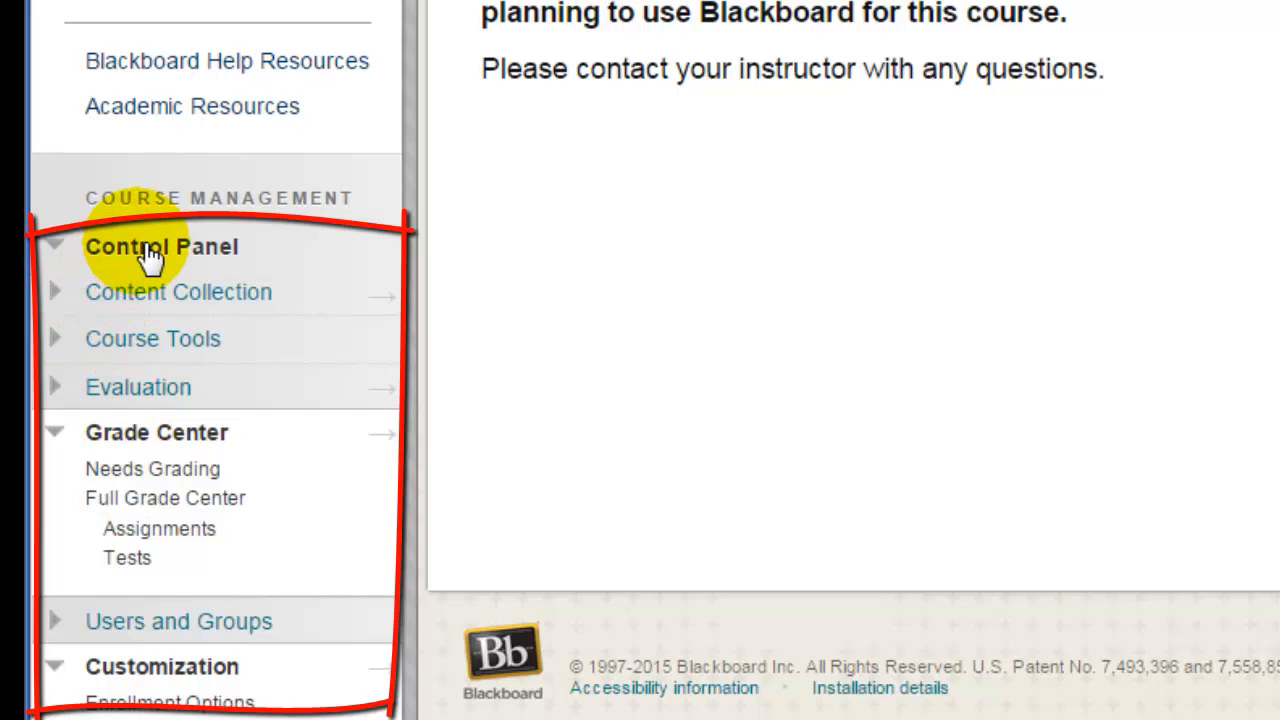
{"action": "mouse_move", "coordinate": [150, 247]}
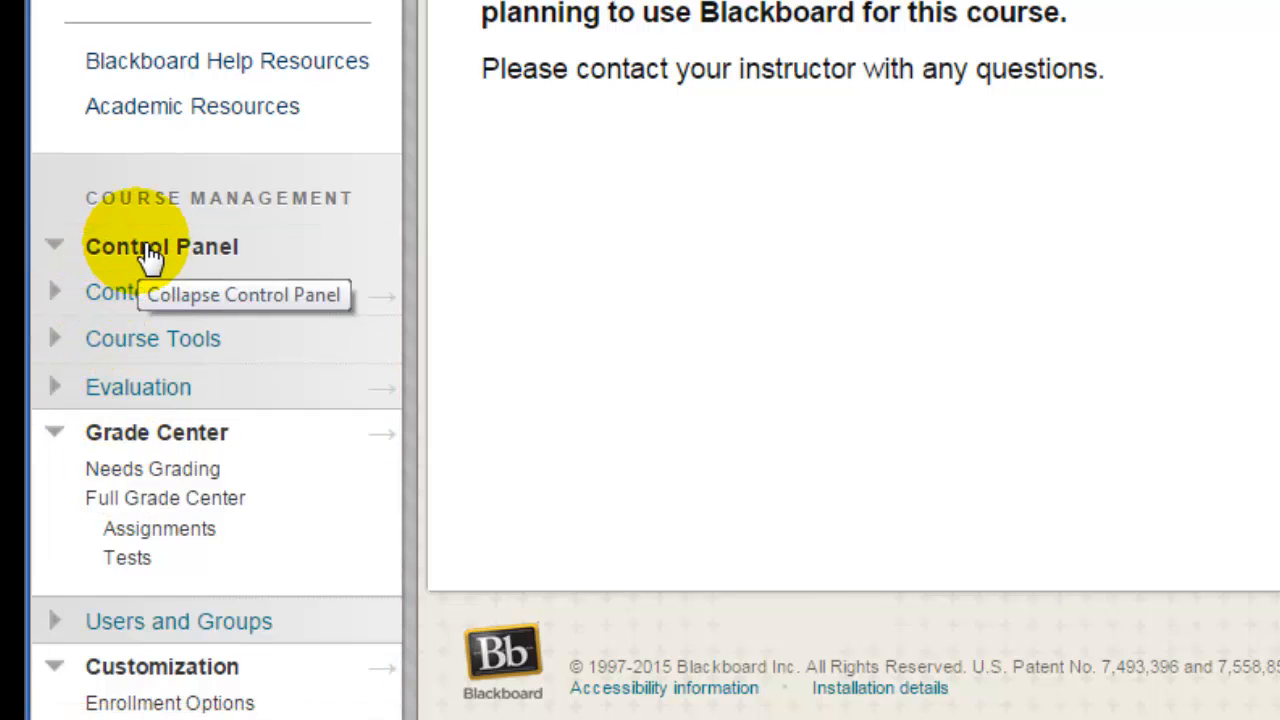
{"action": "scroll", "scroll_direction": "up", "scroll_amount": 3}
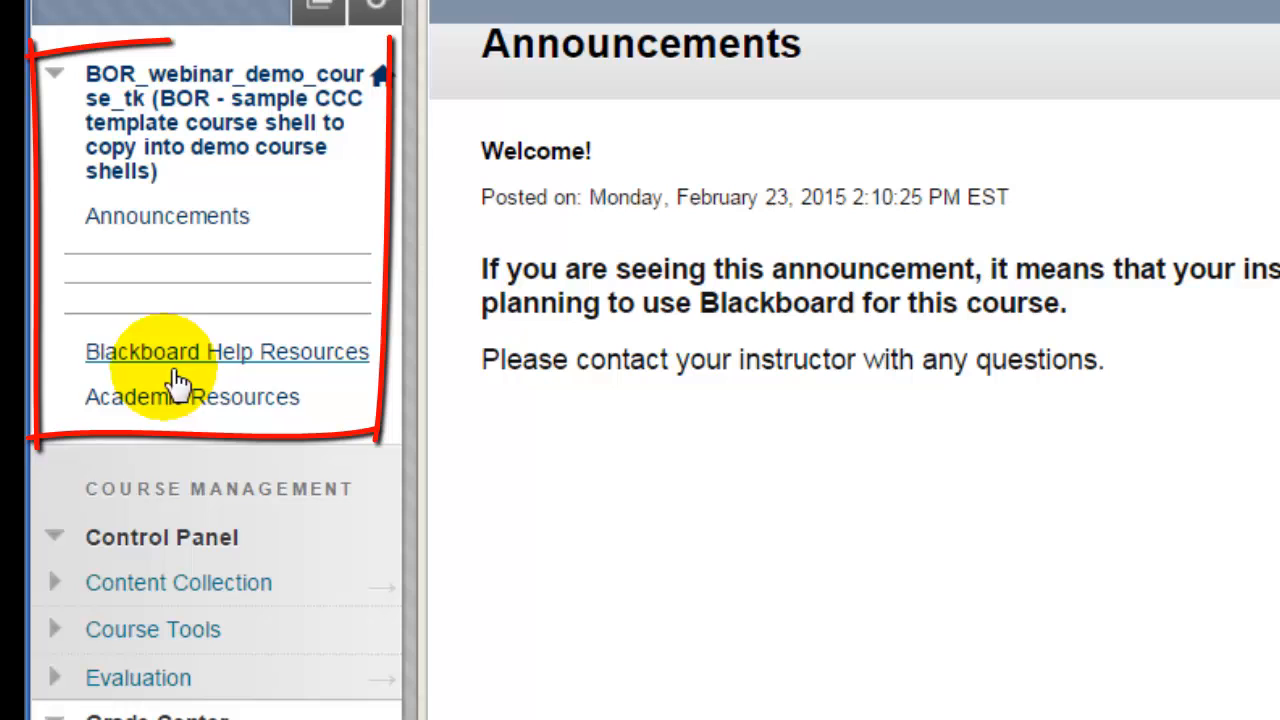
{"action": "mouse_move", "coordinate": [190, 440]}
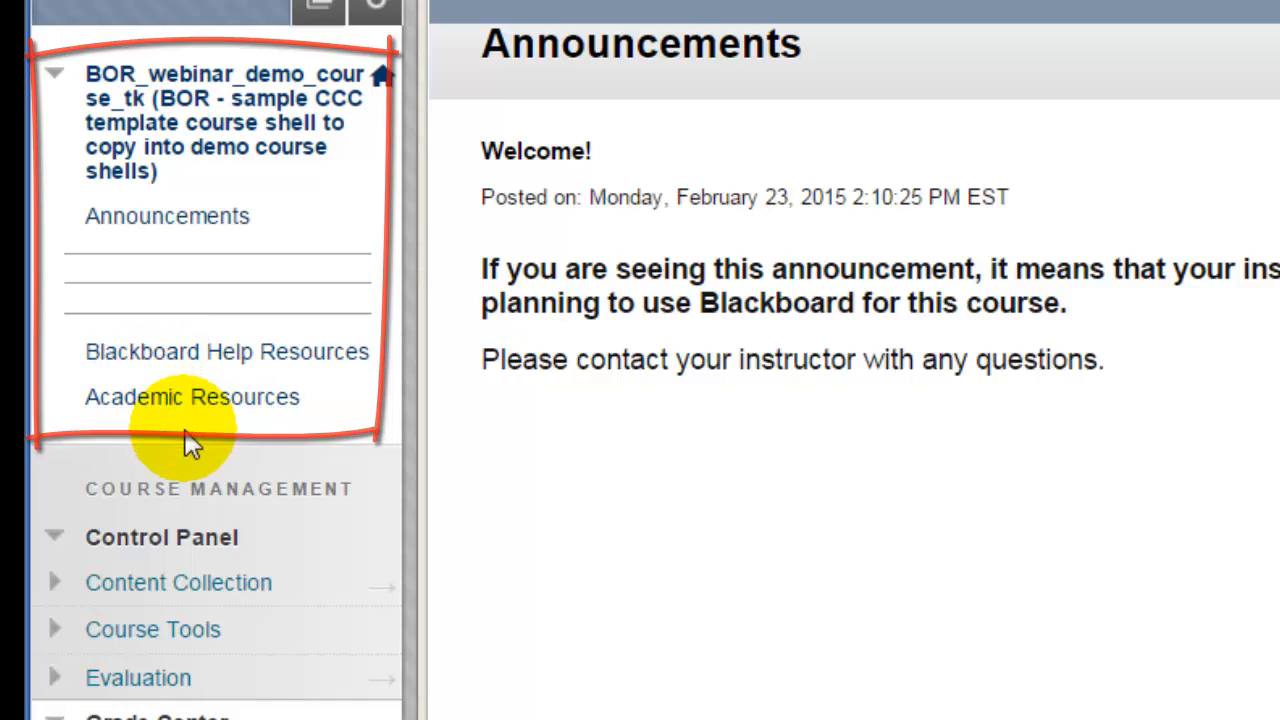